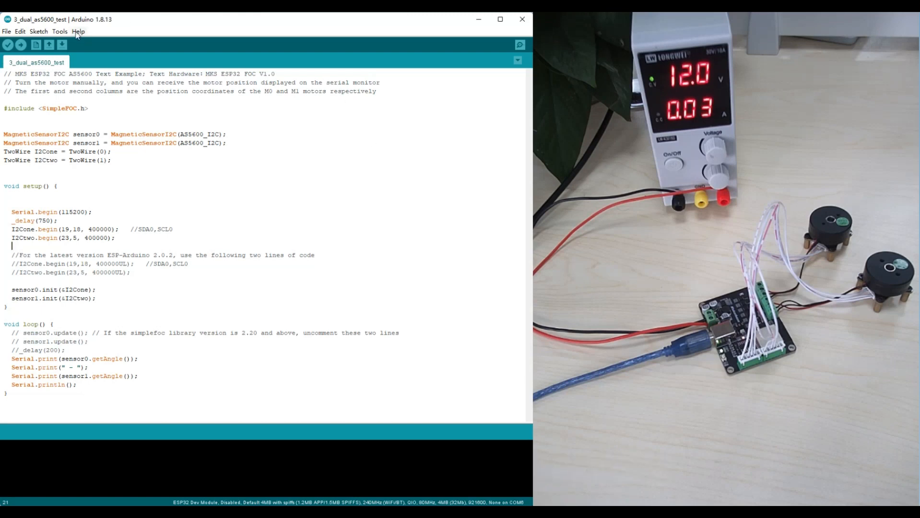
# Step: Open the Tools menu for the ESP32 Dev Module board and port settings
pyautogui.click(60, 31)
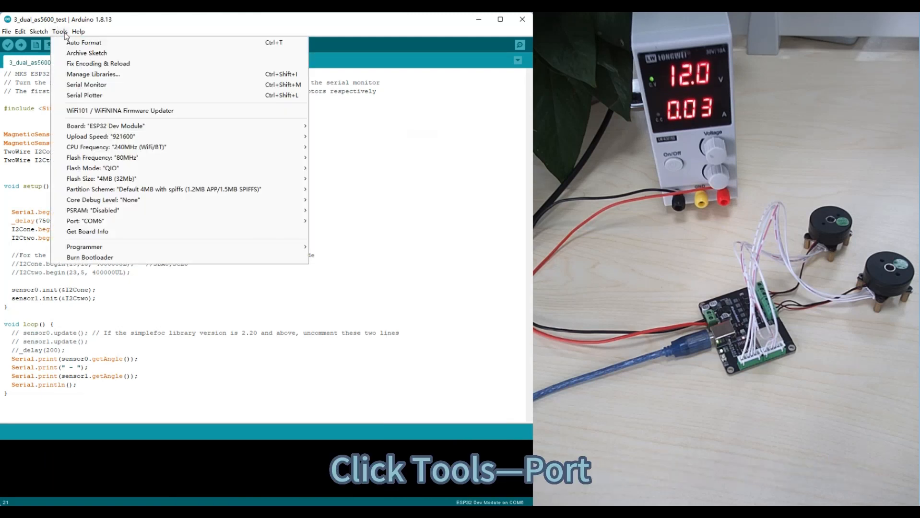
# Step: Select COM6 as the board's serial port
pyautogui.click(86, 221)
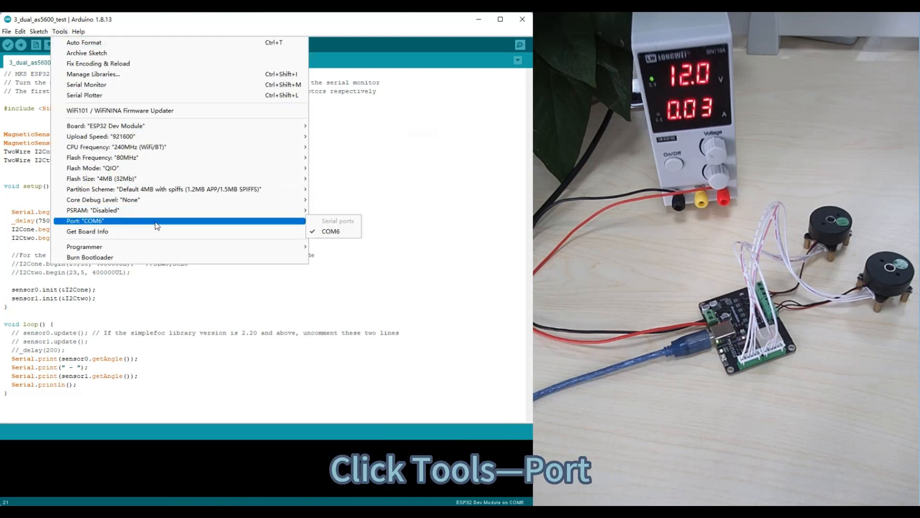
pyautogui.moveTo(331, 232)
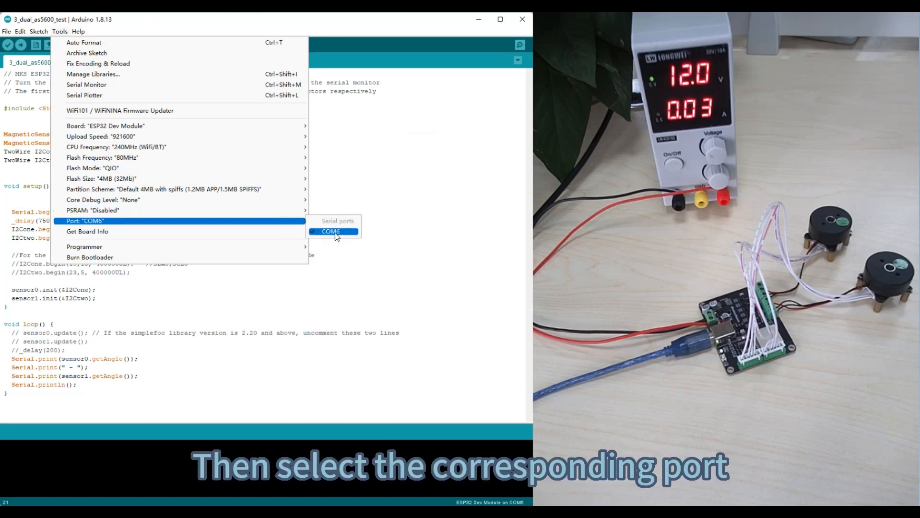
pyautogui.click(331, 231)
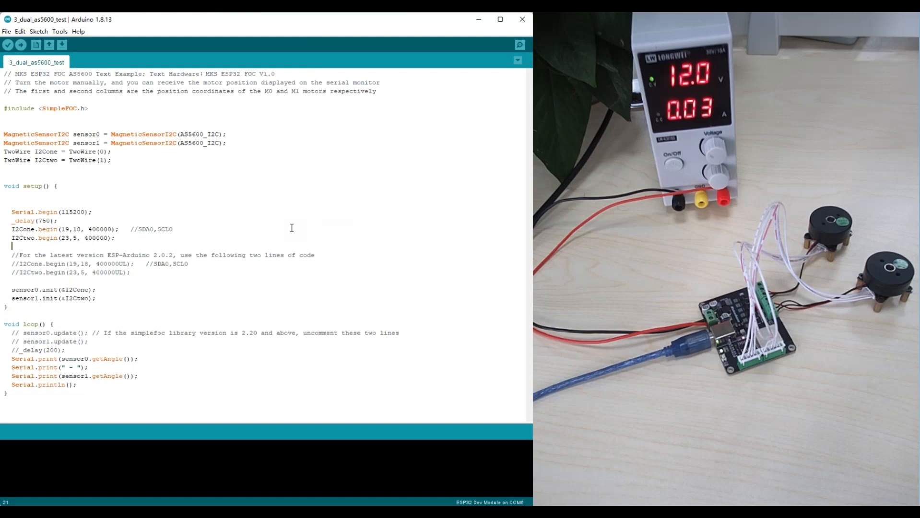
pyautogui.doubleClick(21, 74)
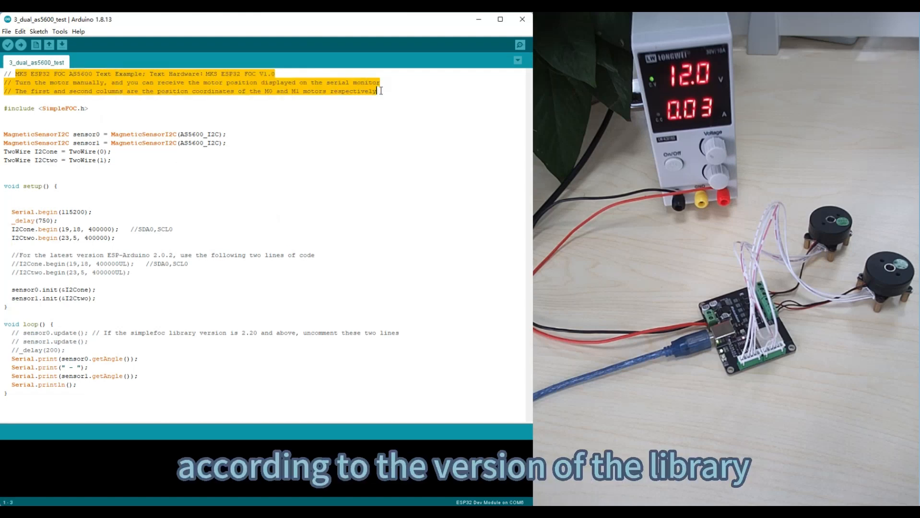
pyautogui.click(87, 264)
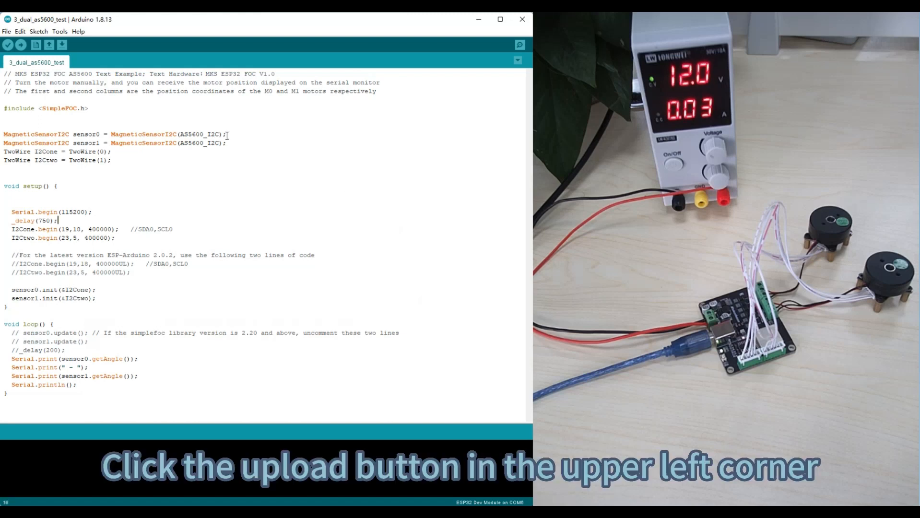
# Step: Upload the dual AS5600 sketch to the ESP32 and wait for Done uploading
pyautogui.click(21, 44)
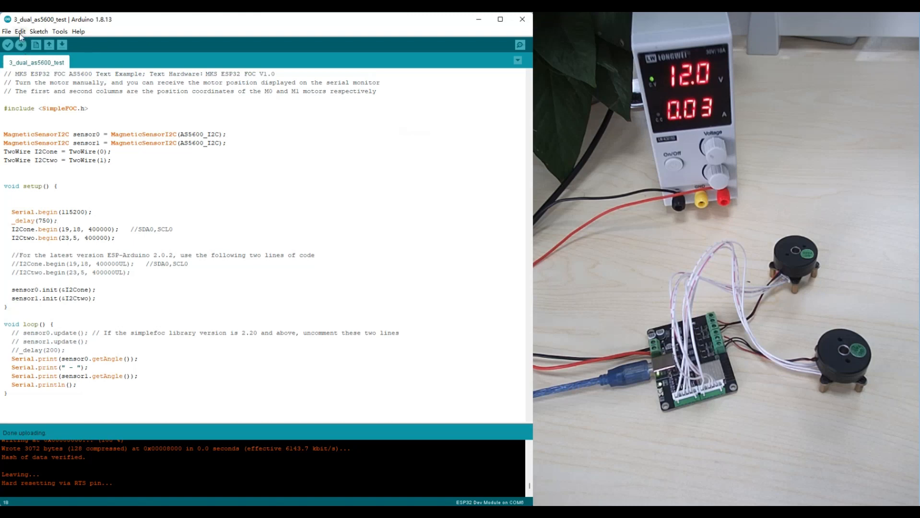
# Step: Open the Serial Monitor from Tools to view both motors' angle readings
pyautogui.click(59, 31)
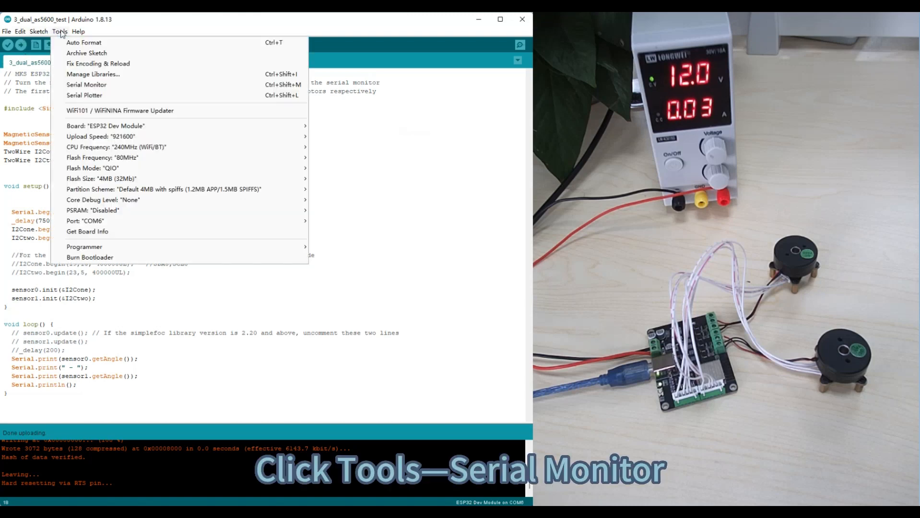
pyautogui.moveTo(134, 95)
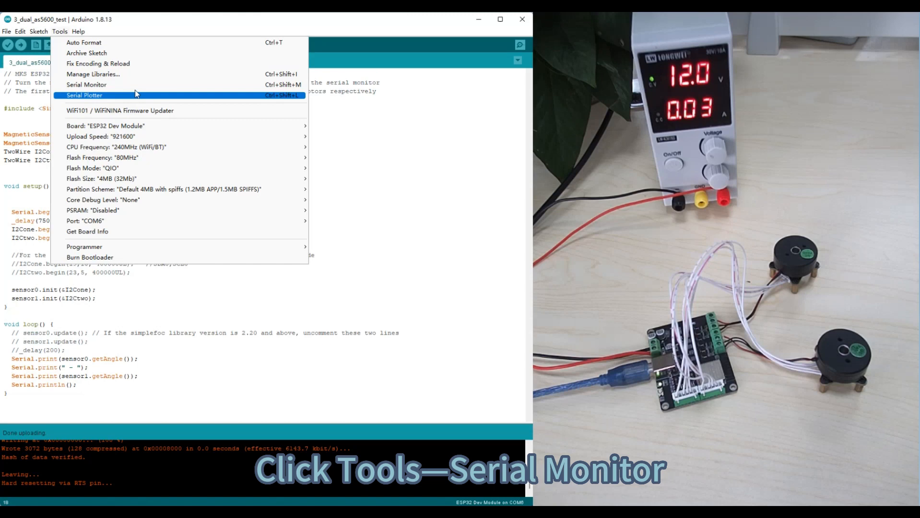
pyautogui.click(87, 85)
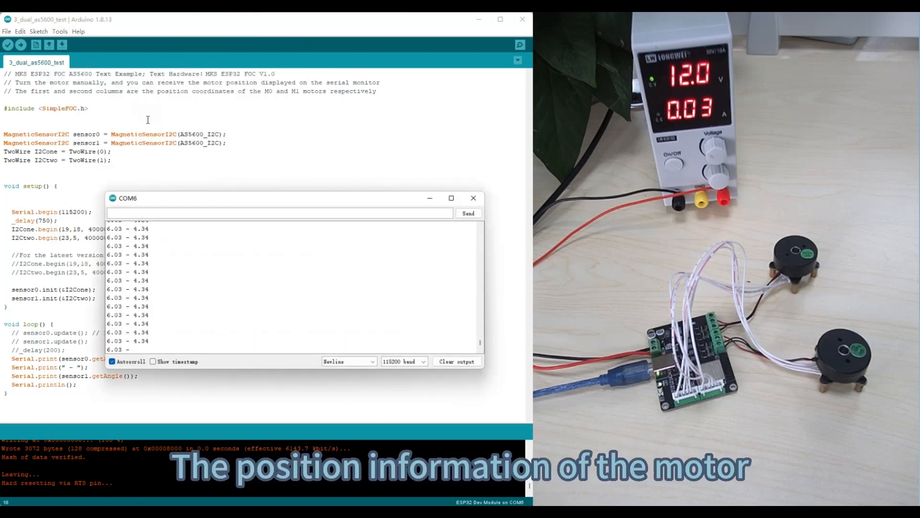